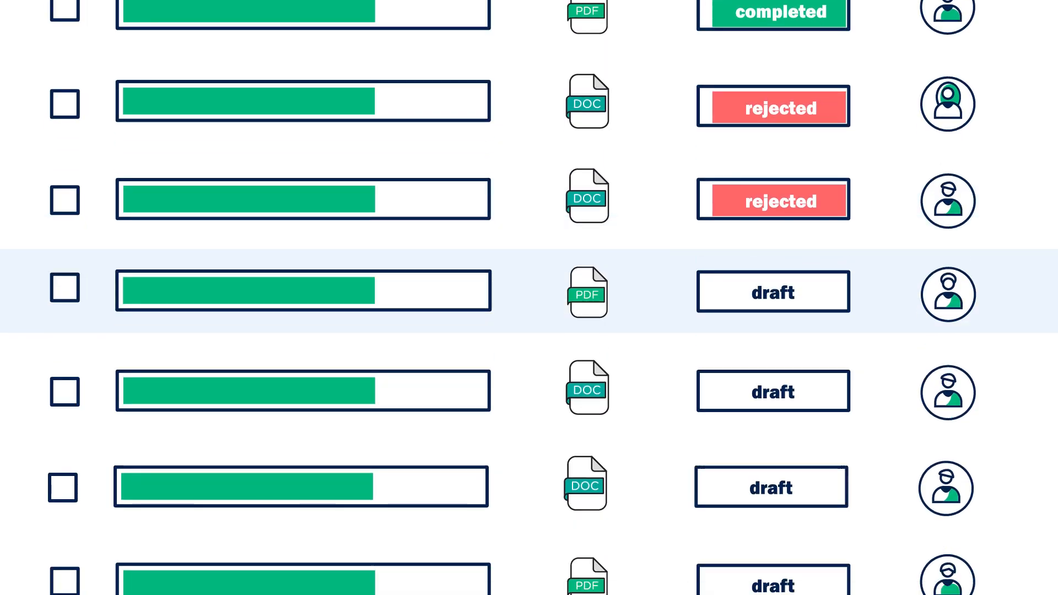
scroll("down", 3)
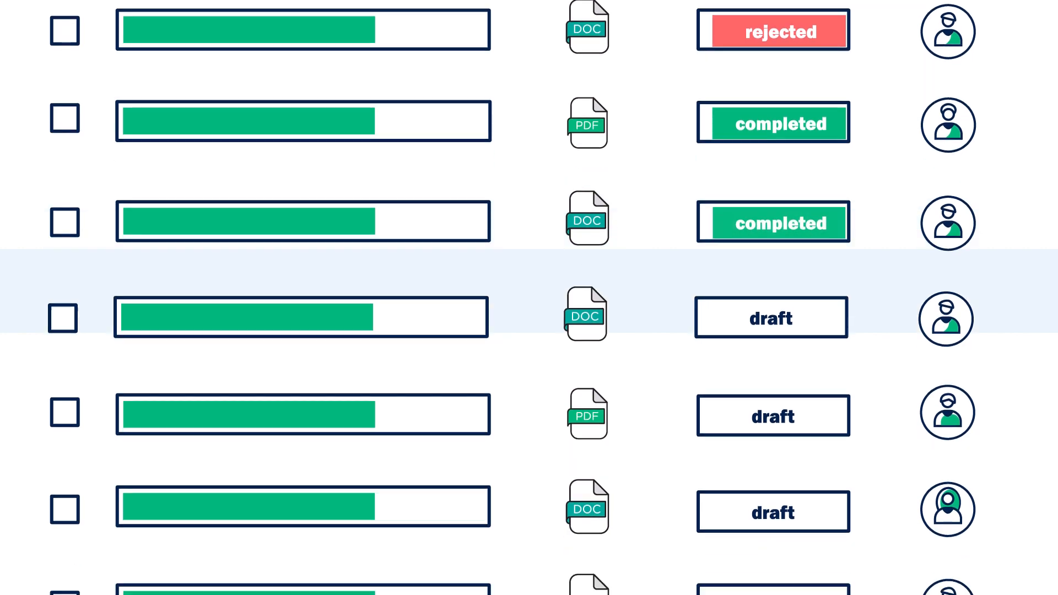